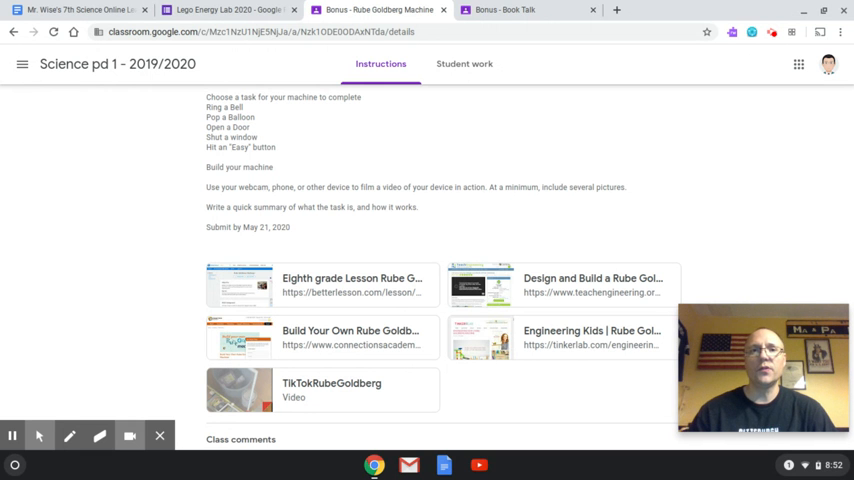
Switch to the Bonus - Book Talk assignment and review its instructions, due date and attachments
scroll(up, 3)
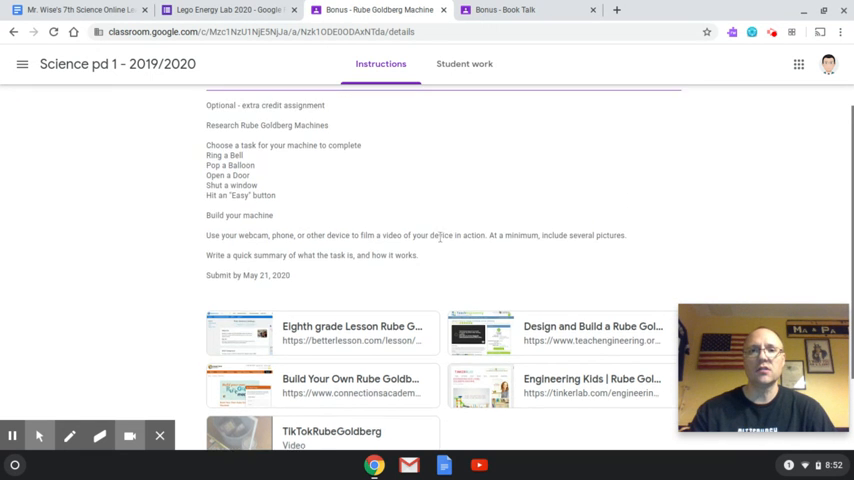
scroll(up, 3)
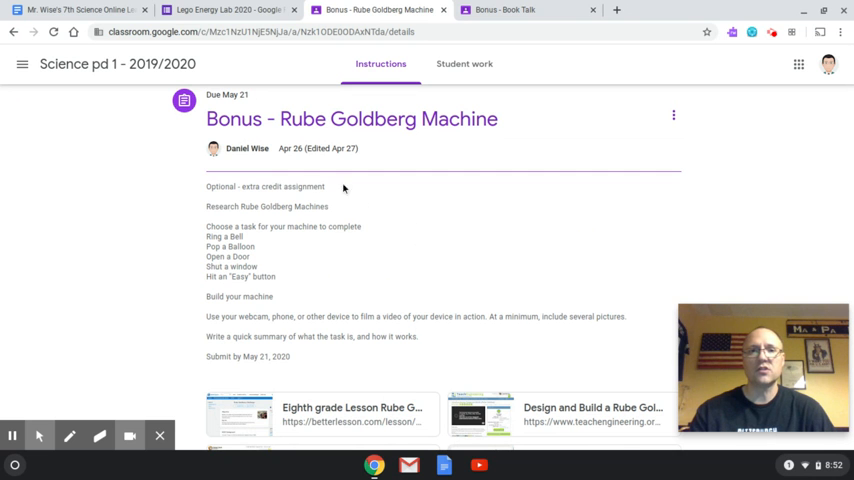
mouse_move(252, 330)
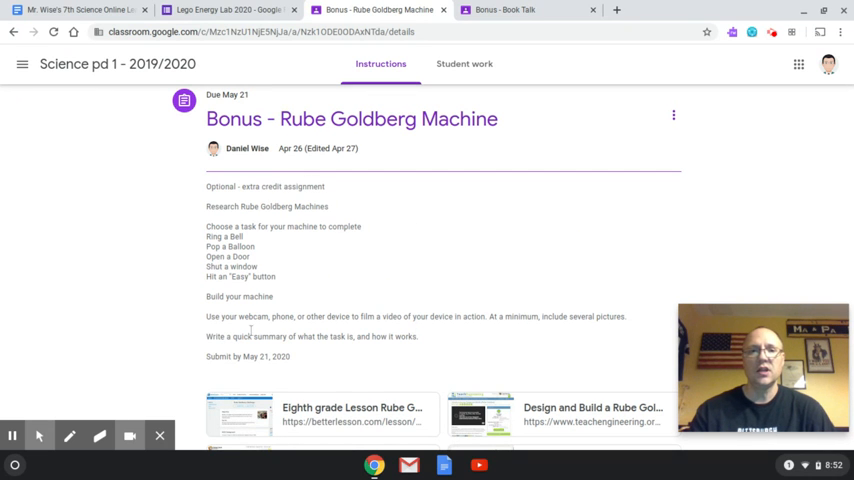
scroll(down, 3)
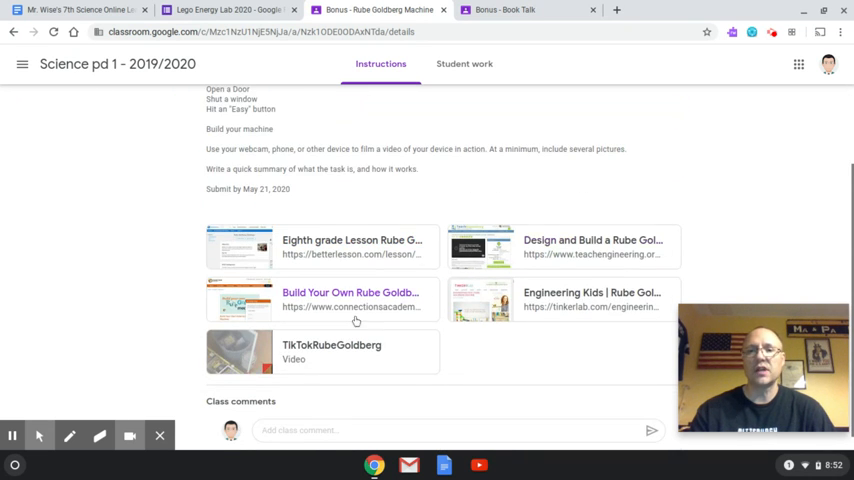
mouse_move(400, 356)
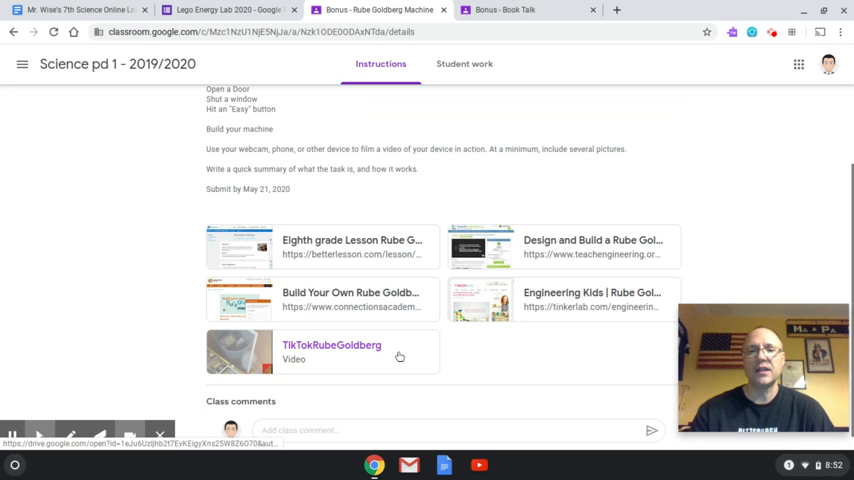
mouse_move(508, 324)
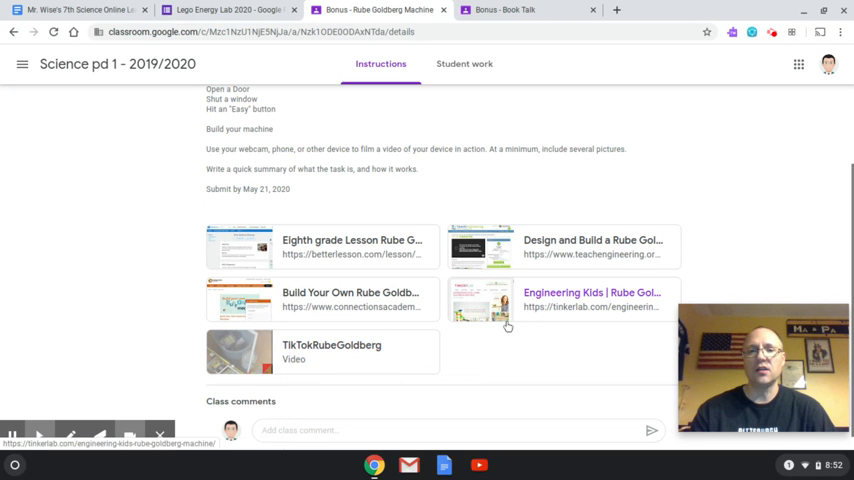
scroll(up, 3)
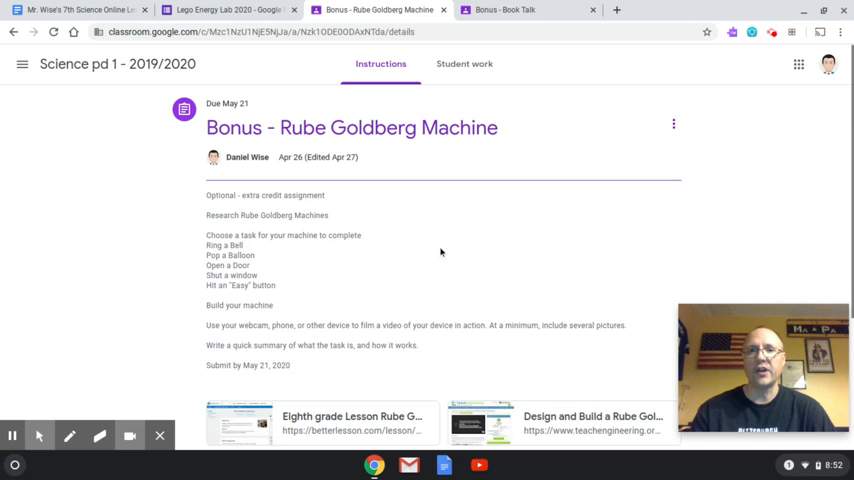
click(504, 8)
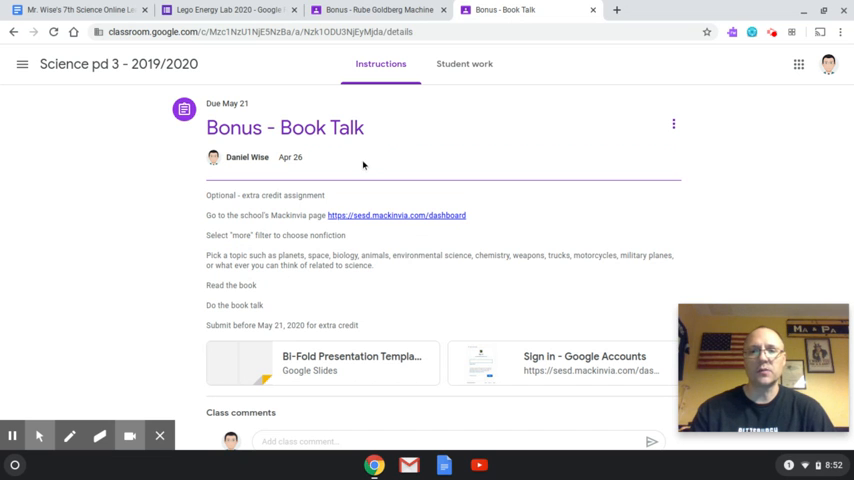
mouse_move(452, 228)
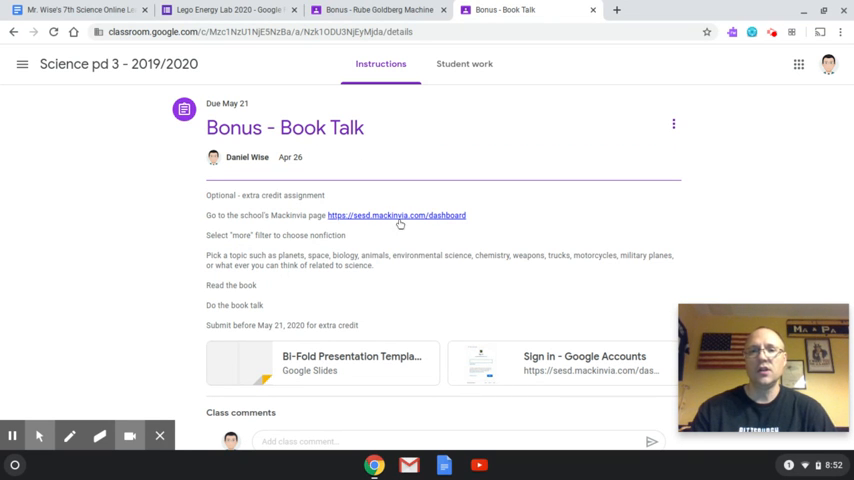
mouse_move(264, 308)
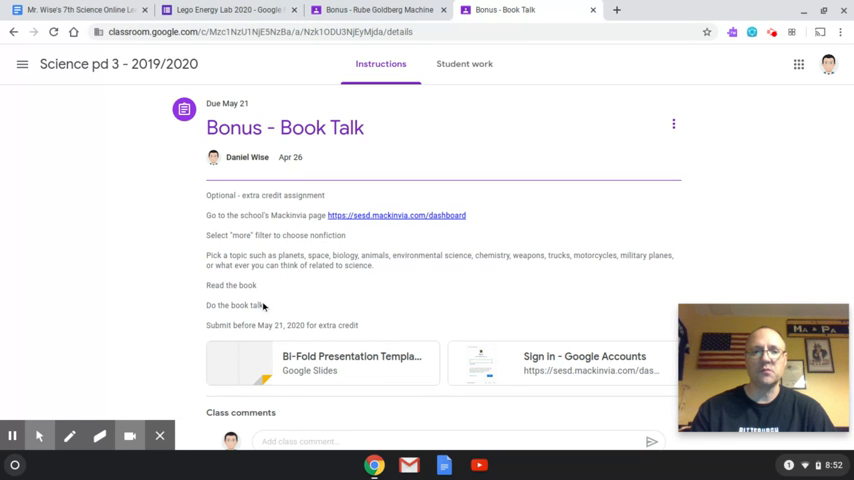
scroll(down, 3)
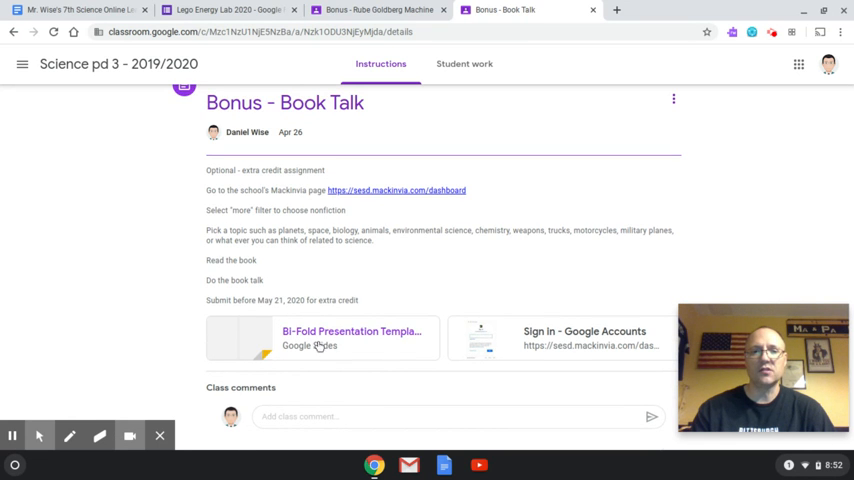
scroll(up, 3)
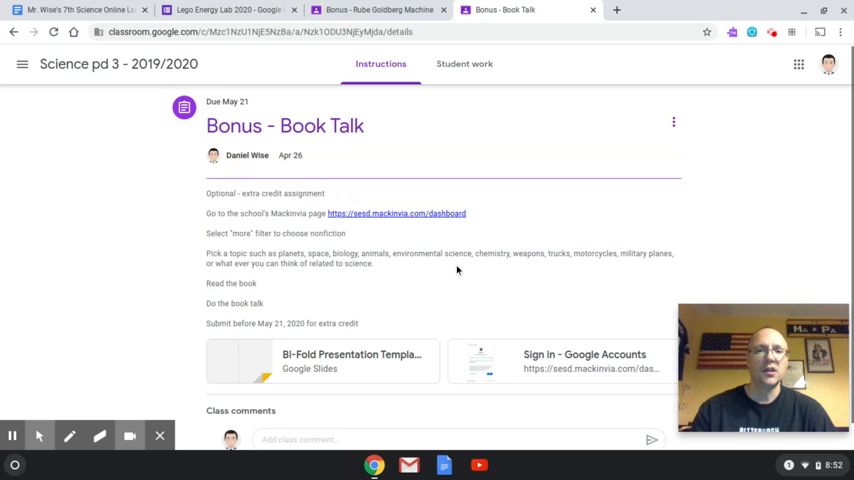